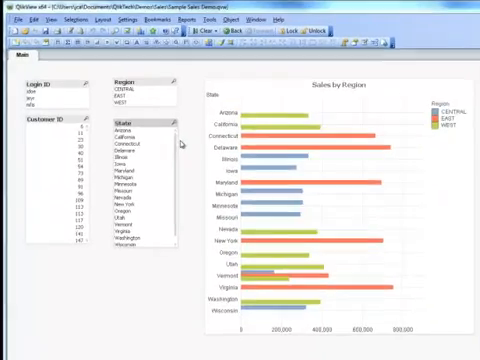
# Select one Login ID in the list box and review its associated Region values
pyautogui.click(174, 142)
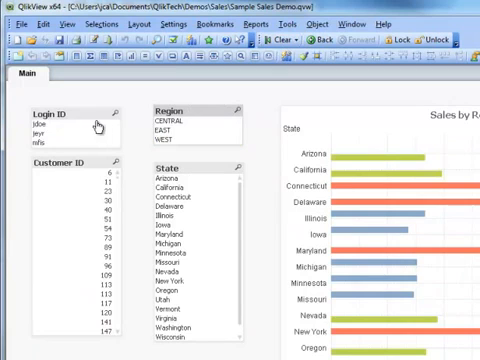
pyautogui.click(56, 148)
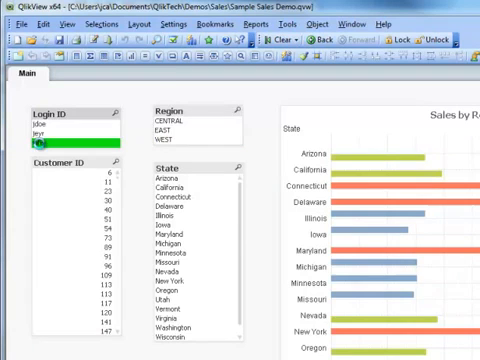
pyautogui.click(48, 124)
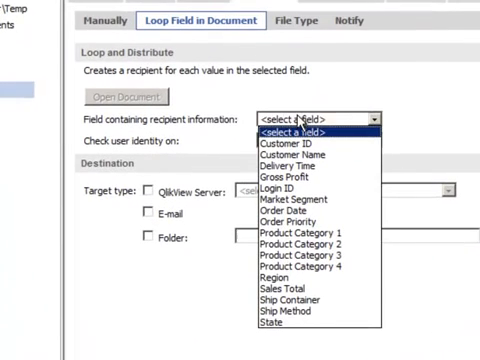
pyautogui.moveTo(340, 120)
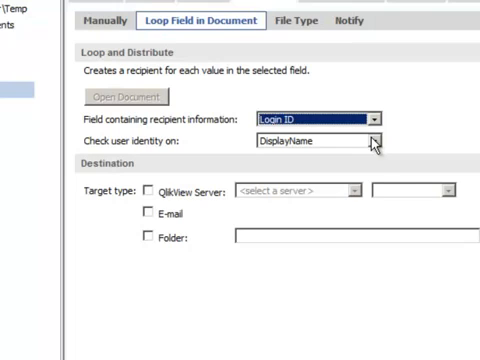
# Set Check user identity on to SAMAccountName
pyautogui.click(378, 140)
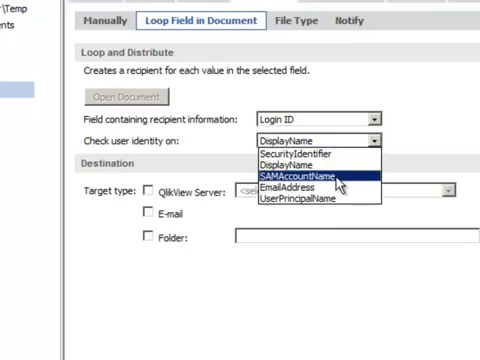
pyautogui.click(296, 170)
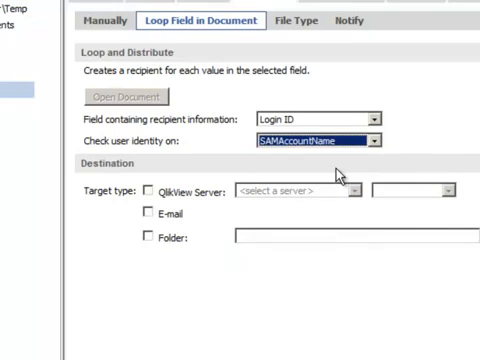
# Enable QlikView Server distribution and choose the destination server and folder
pyautogui.click(142, 190)
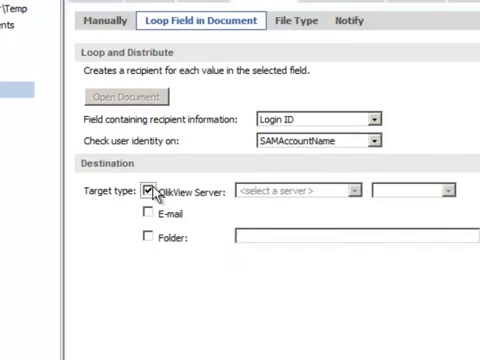
pyautogui.click(356, 188)
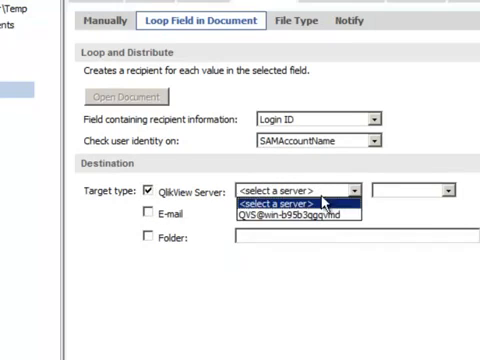
pyautogui.click(280, 216)
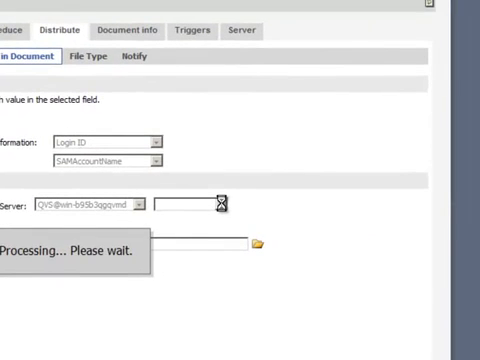
pyautogui.click(208, 204)
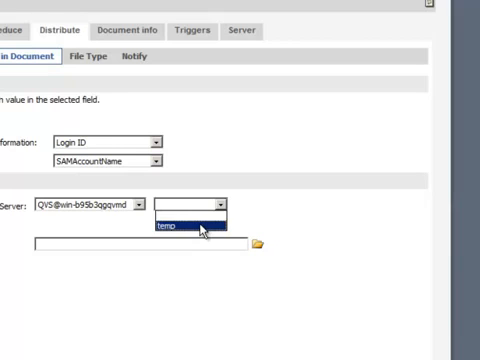
pyautogui.click(184, 228)
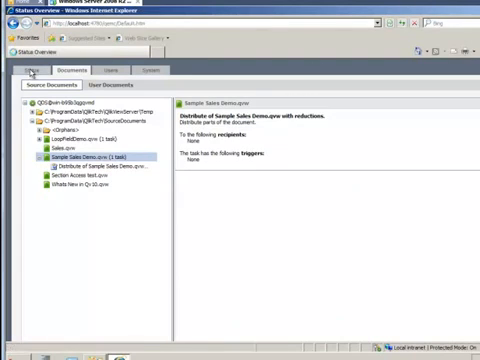
# Show the Status > Tasks overview listing the Sample Sales Demo reduction task
pyautogui.click(28, 68)
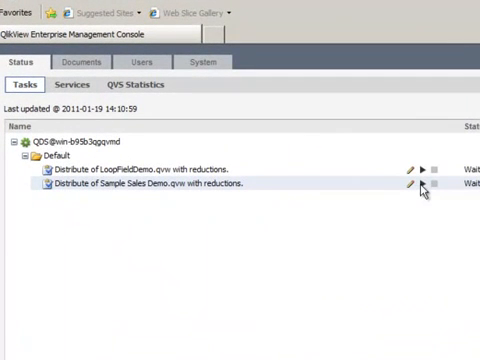
pyautogui.moveTo(430, 188)
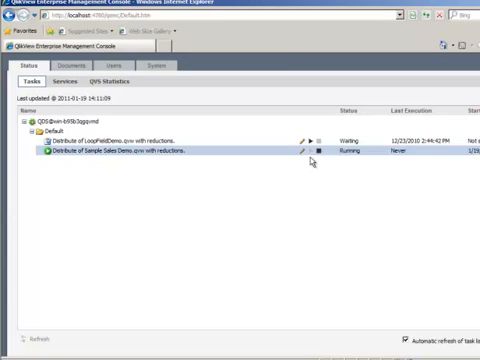
pyautogui.moveTo(204, 180)
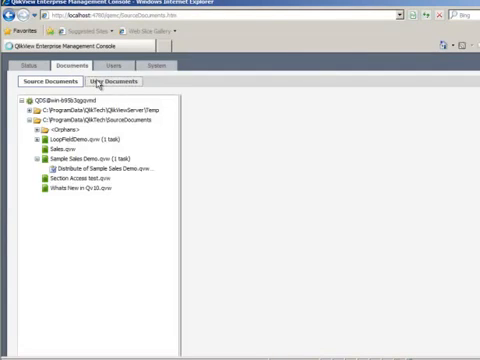
# Show User Documents and expand the server folder with the regional Sample Sales Demo copies
pyautogui.click(120, 82)
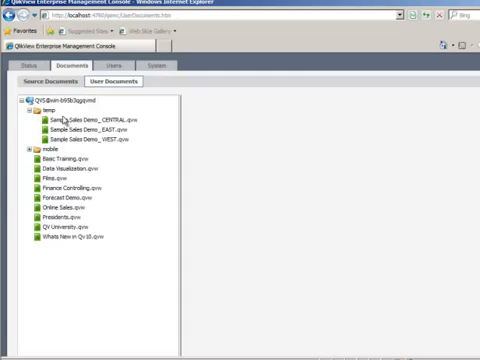
pyautogui.click(80, 120)
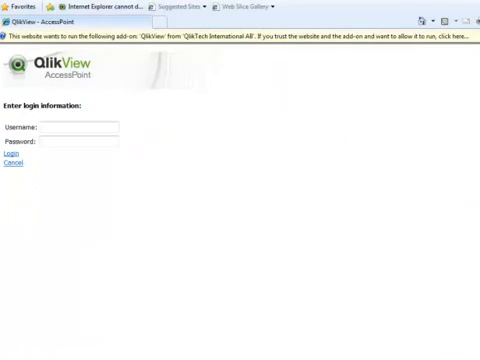
pyautogui.moveTo(108, 68)
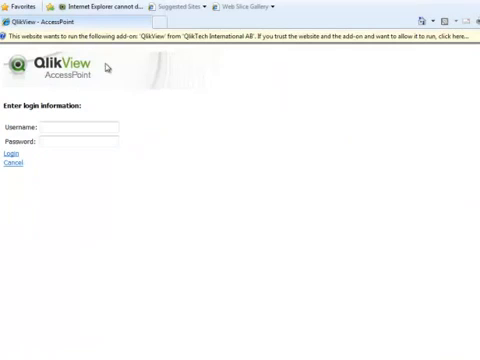
# Sign in to AccessPoint as the first user with username and password
pyautogui.click(76, 128)
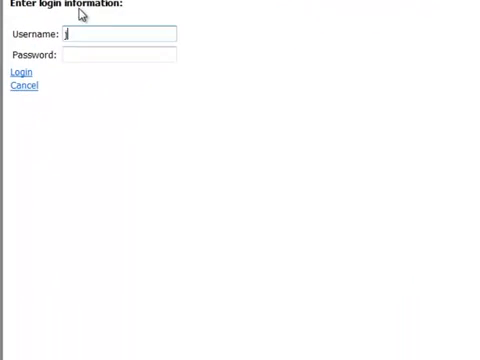
pyautogui.click(24, 72)
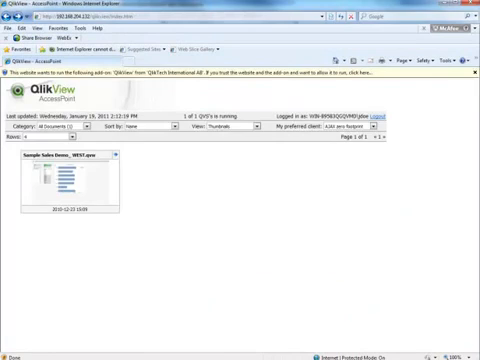
# Log out and sign in as a second user to compare the document list
pyautogui.click(370, 112)
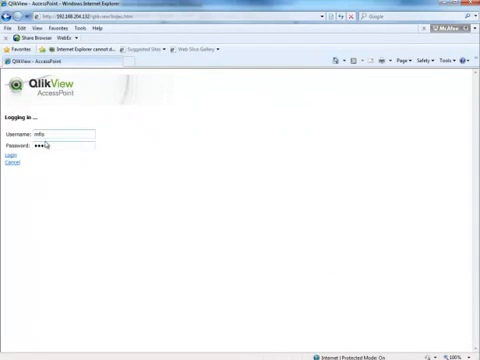
pyautogui.click(10, 158)
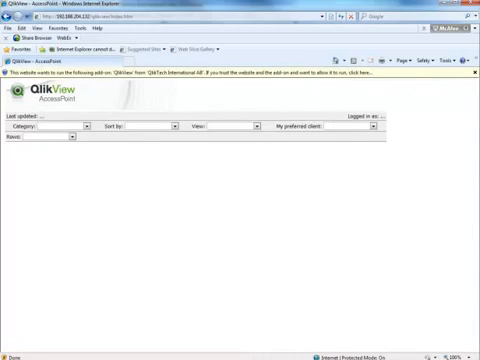